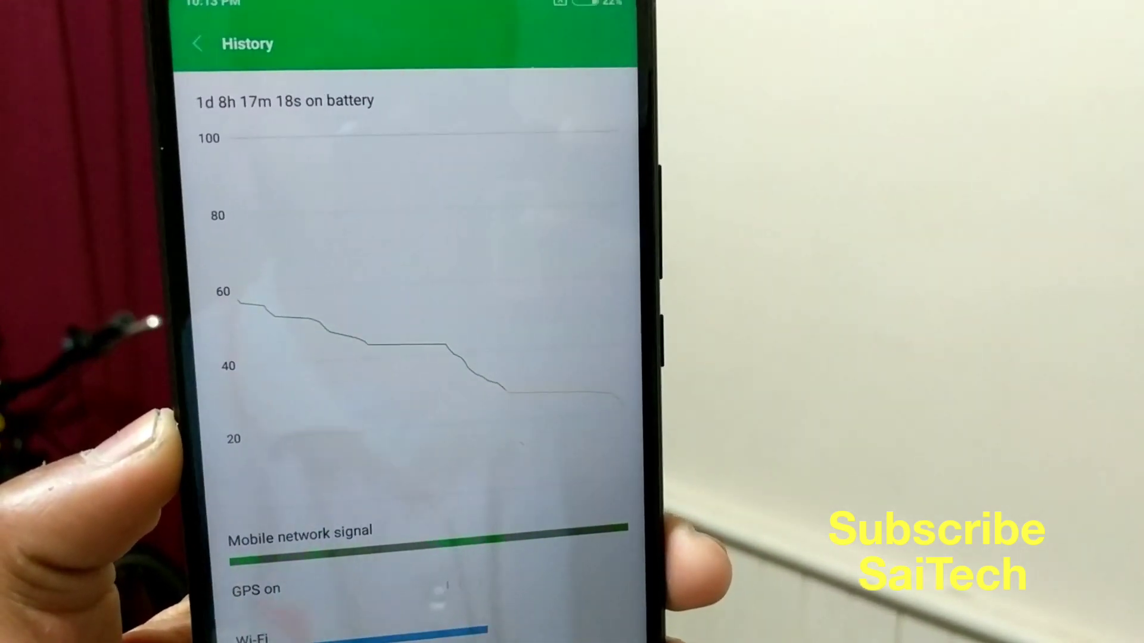
{"action": "scroll", "scroll_direction": "down", "scroll_amount": 3}
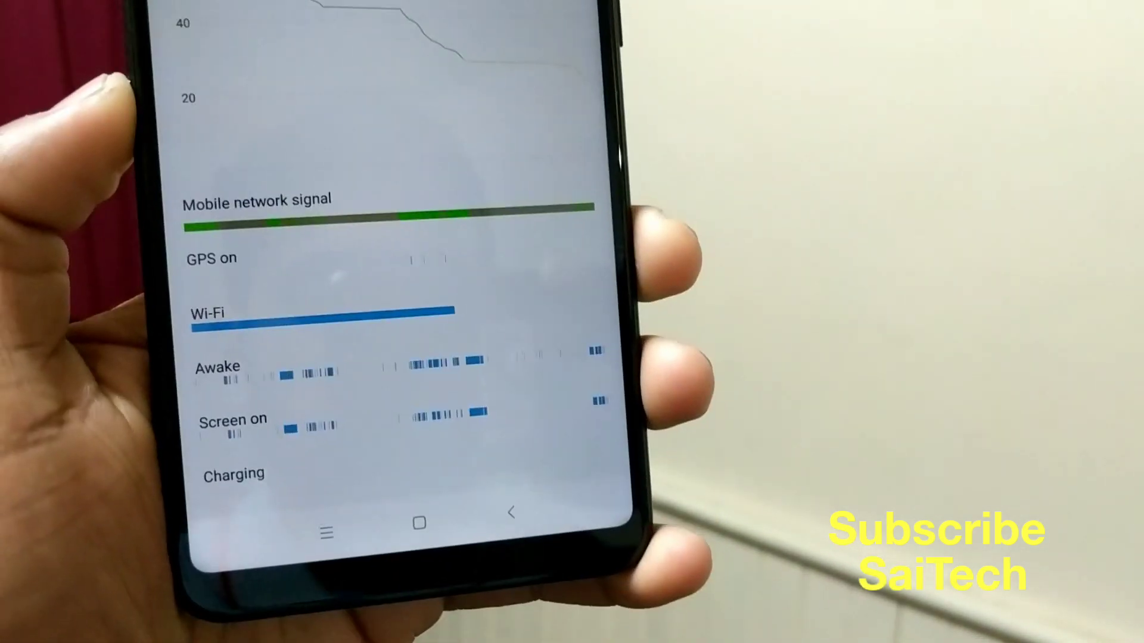